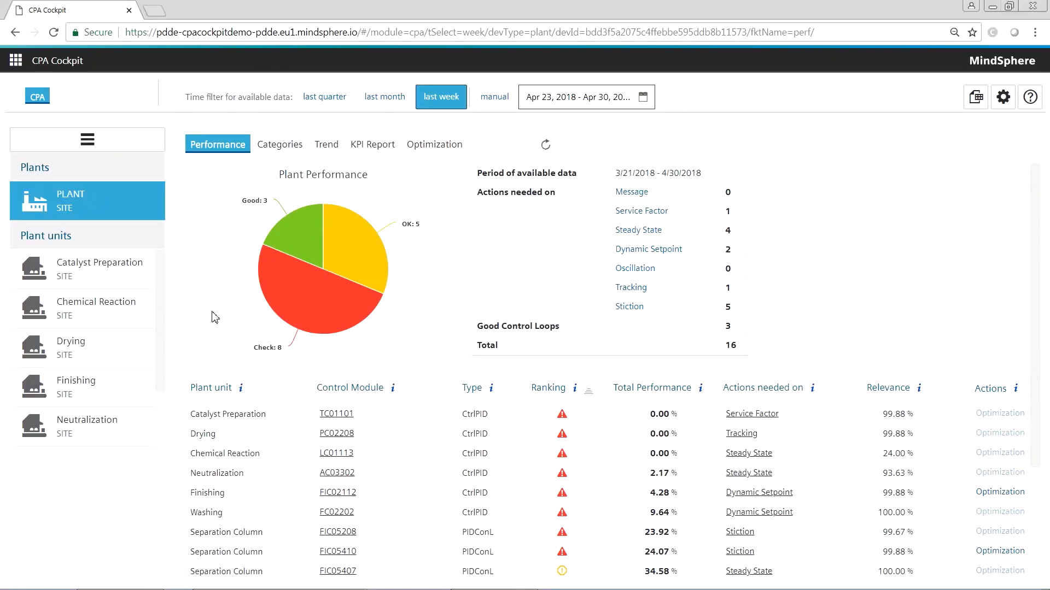
pyautogui.moveTo(172, 281)
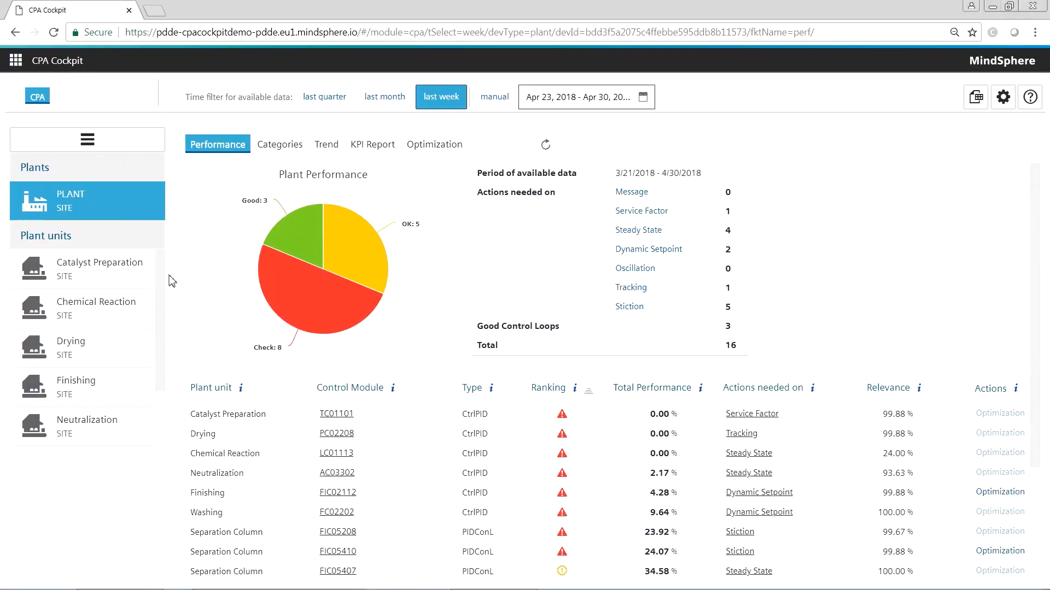
# Step: Review plant performance as category pies, then return to the overall overview
pyautogui.scroll(-3)
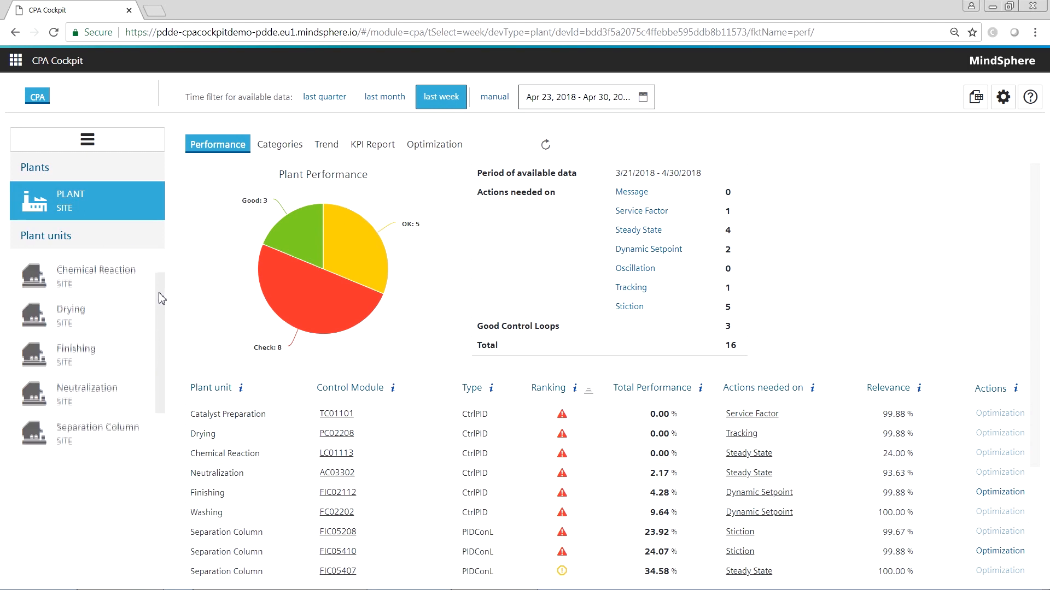
pyautogui.scroll(-3)
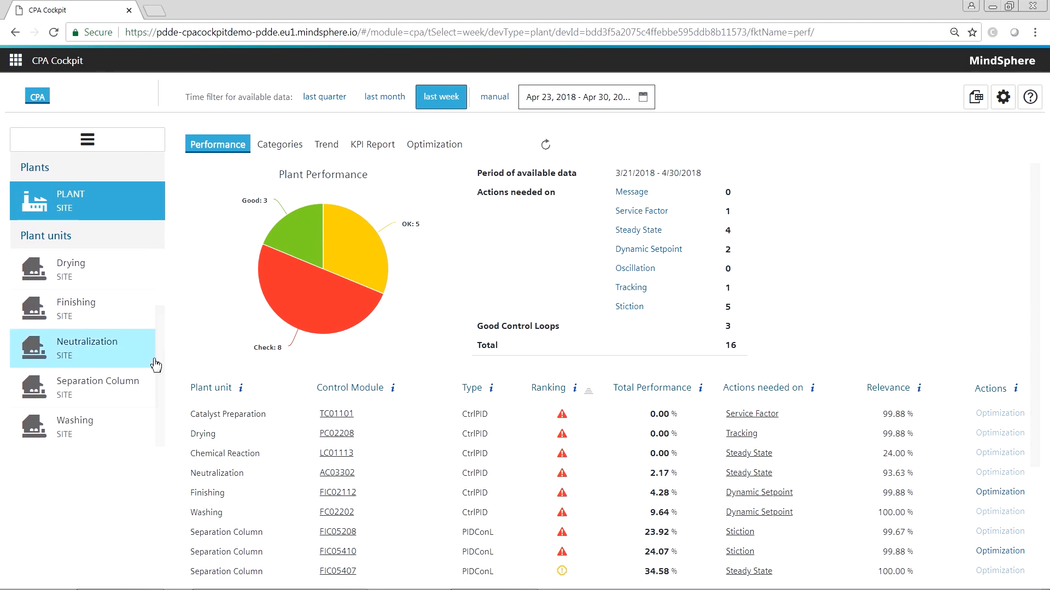
pyautogui.moveTo(154, 368)
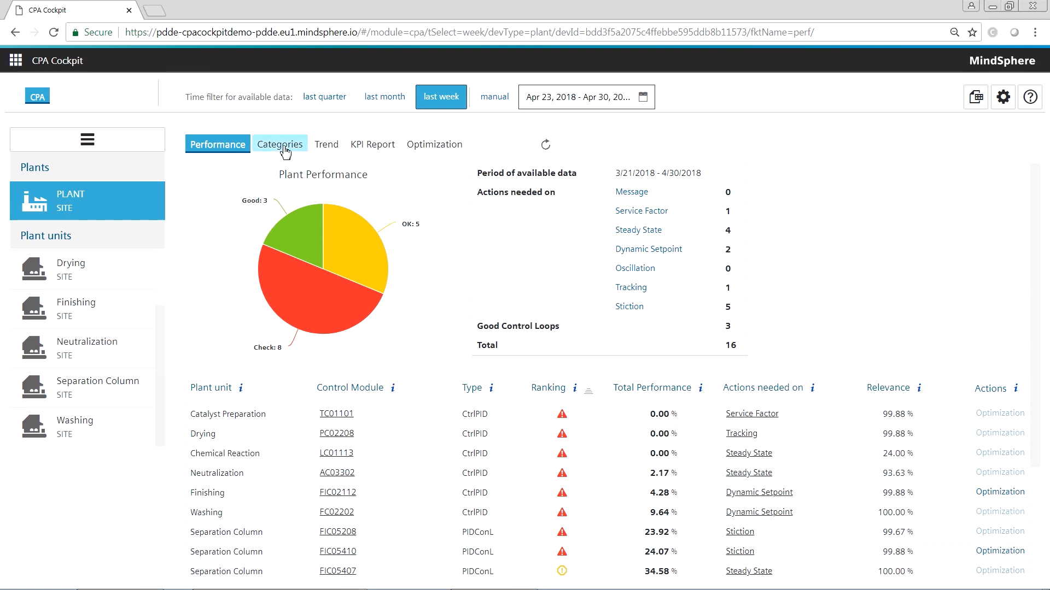
pyautogui.click(280, 144)
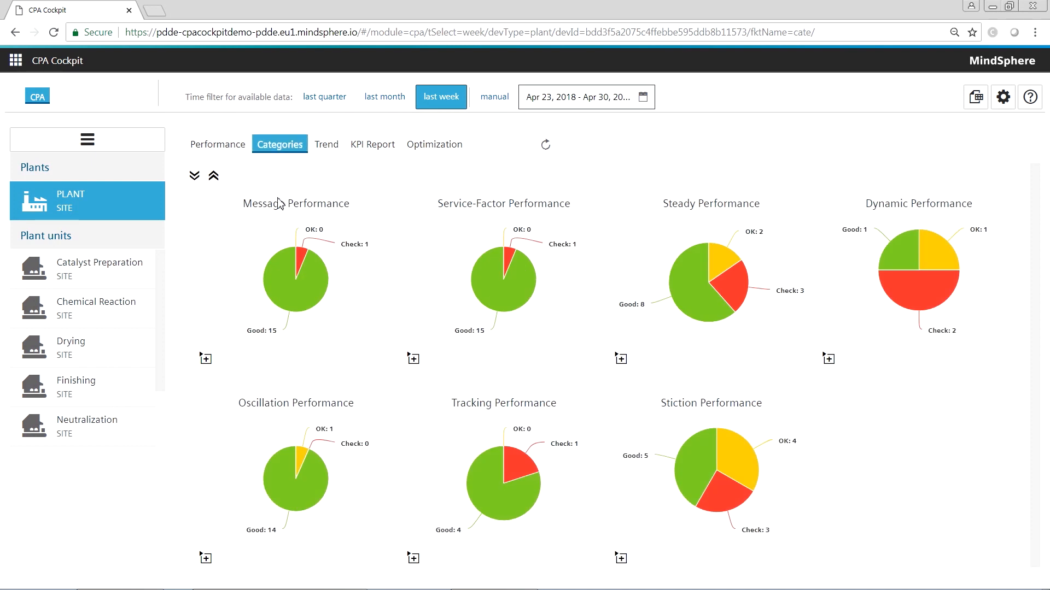
pyautogui.moveTo(299, 258)
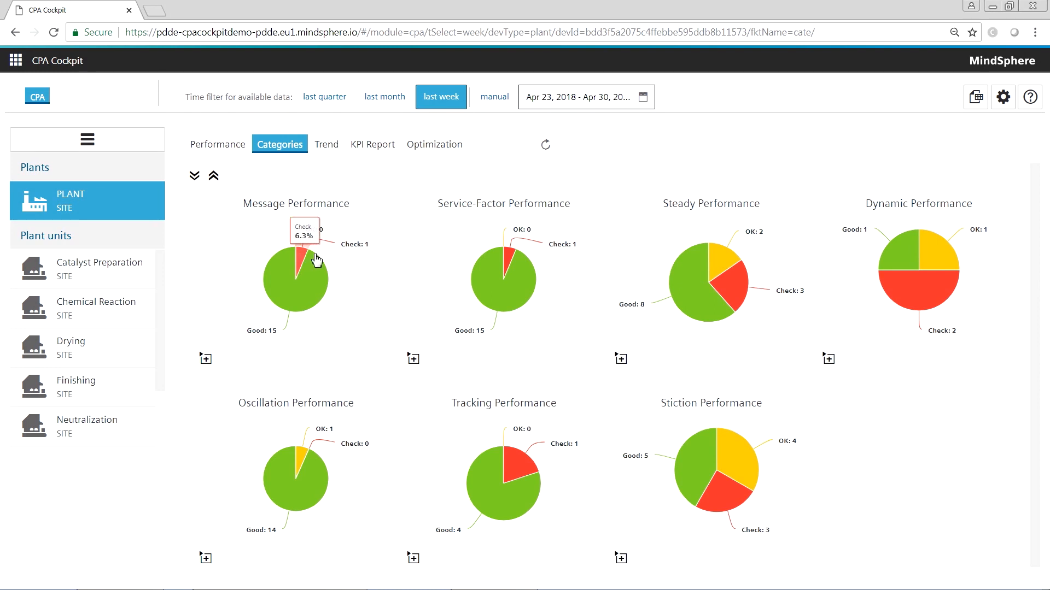
pyautogui.moveTo(719, 285)
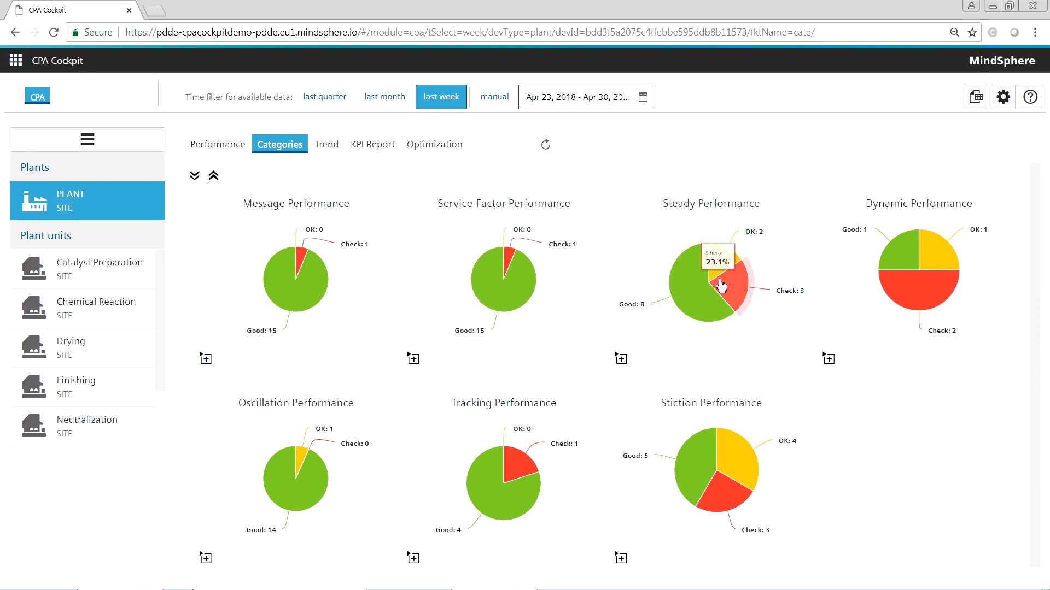
pyautogui.moveTo(716, 303)
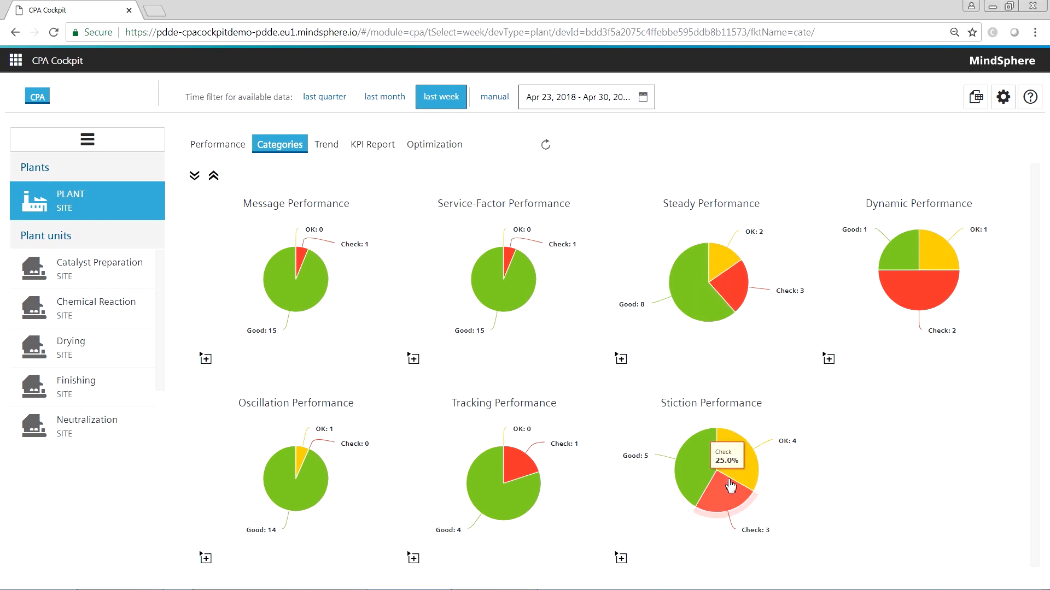
pyautogui.click(217, 144)
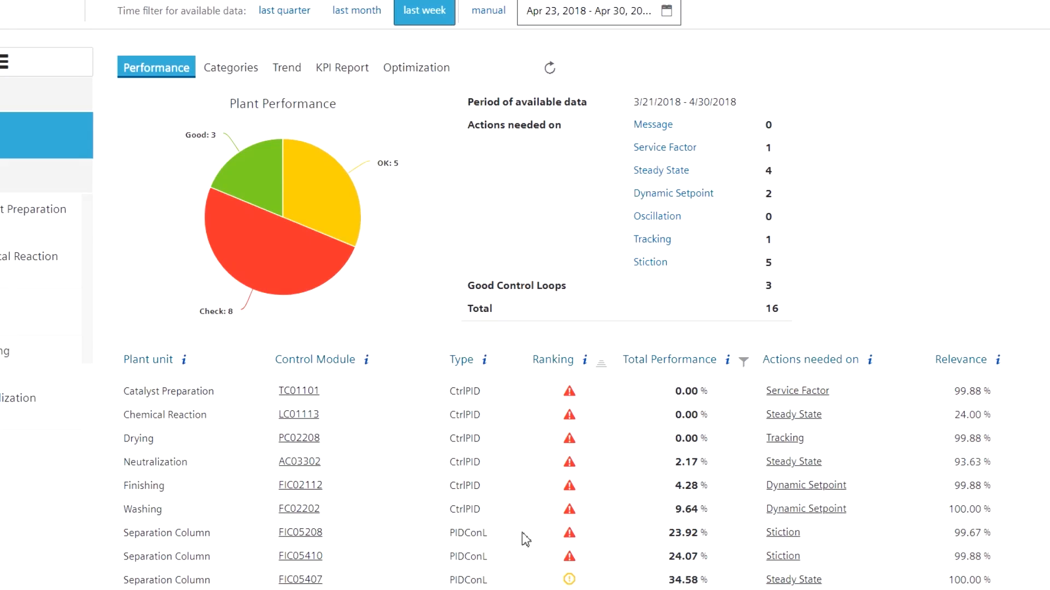
pyautogui.moveTo(300, 556)
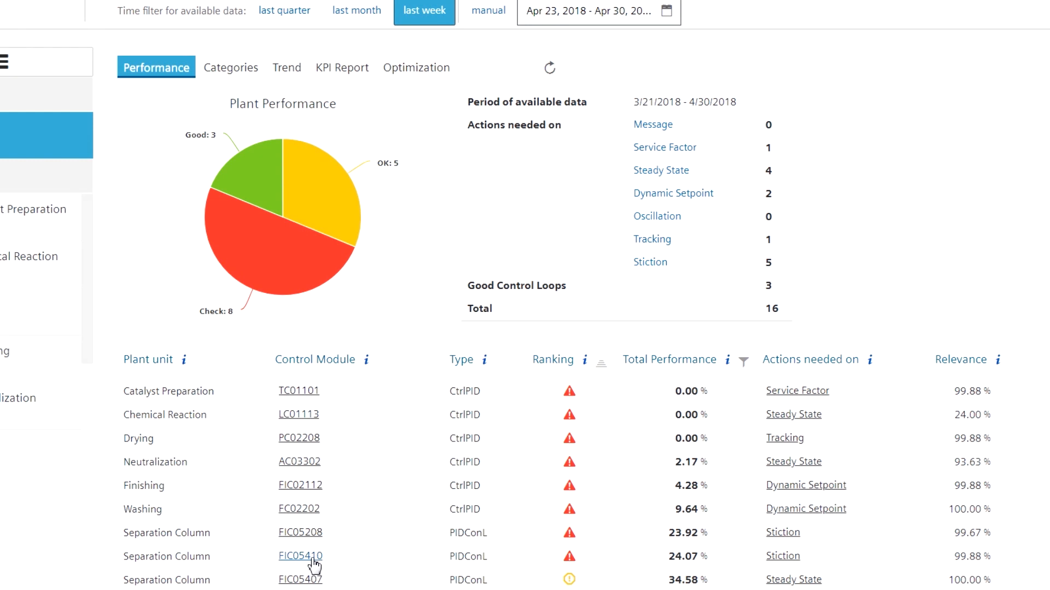
# Step: View loop FC01115's optimization trends: SP 80 L/s, PV 80.49 L/s, MV 71.07%
pyautogui.click(299, 556)
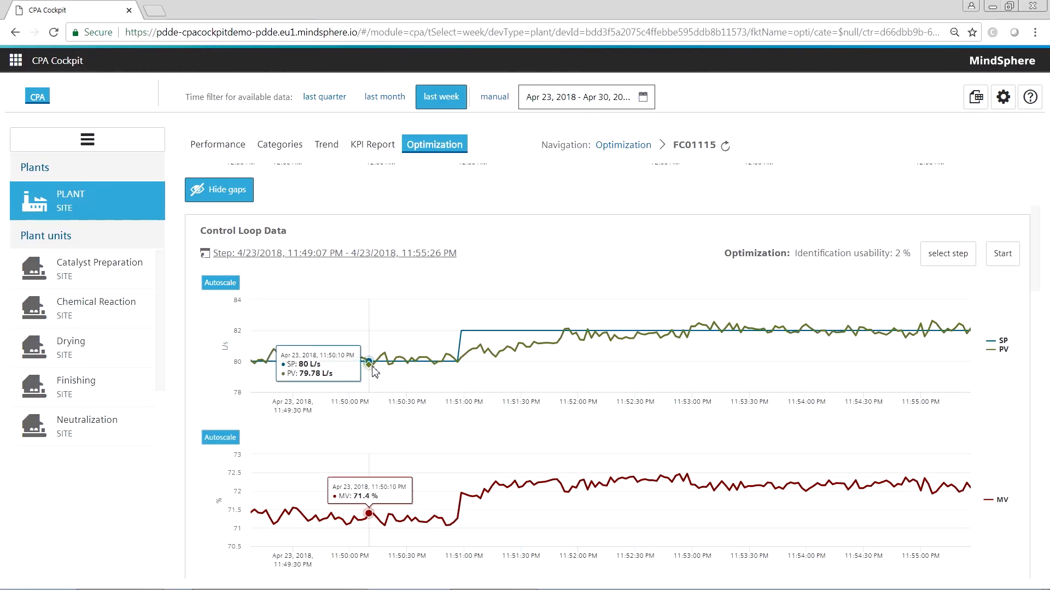
pyautogui.moveTo(445, 362)
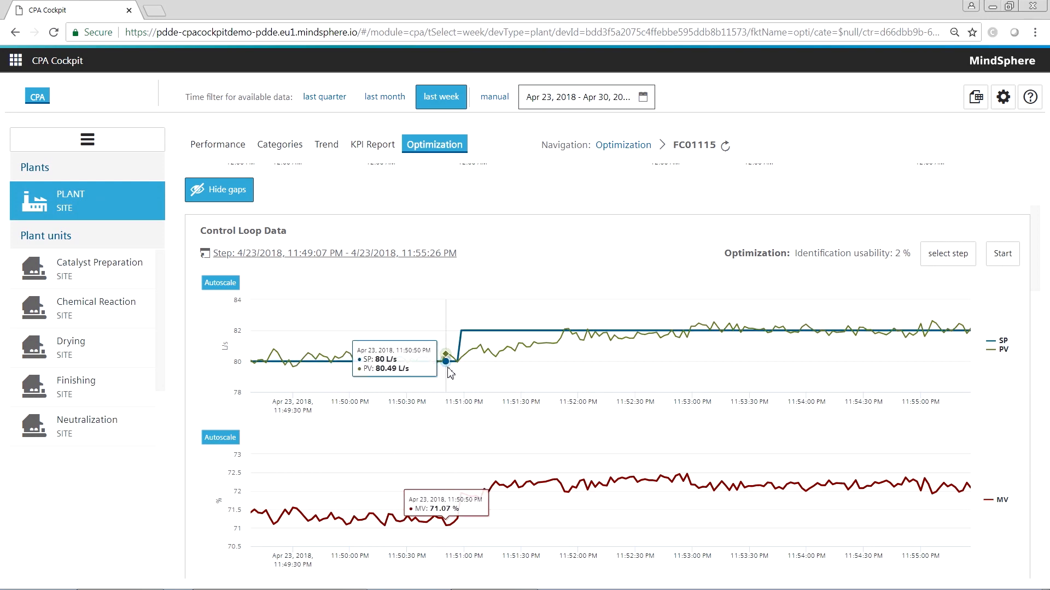